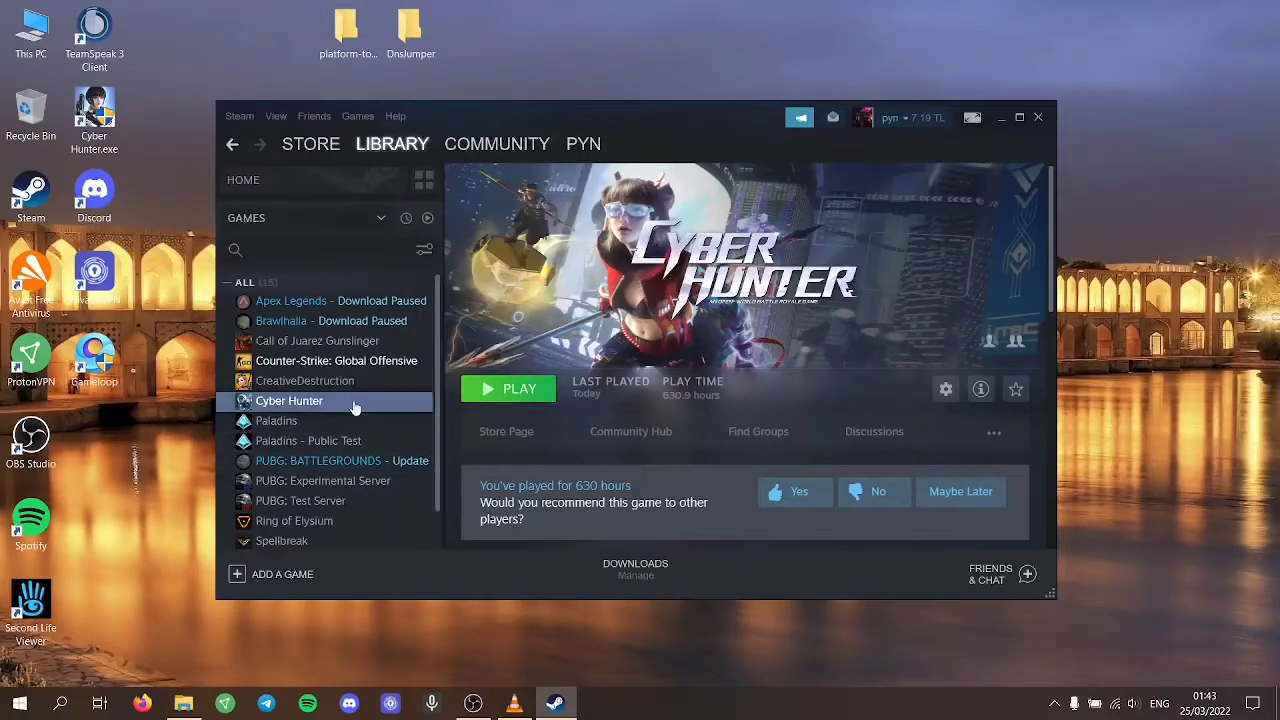
- Browse Cyber Hunter's local installation files from its Steam library entry
right_click(288, 400)
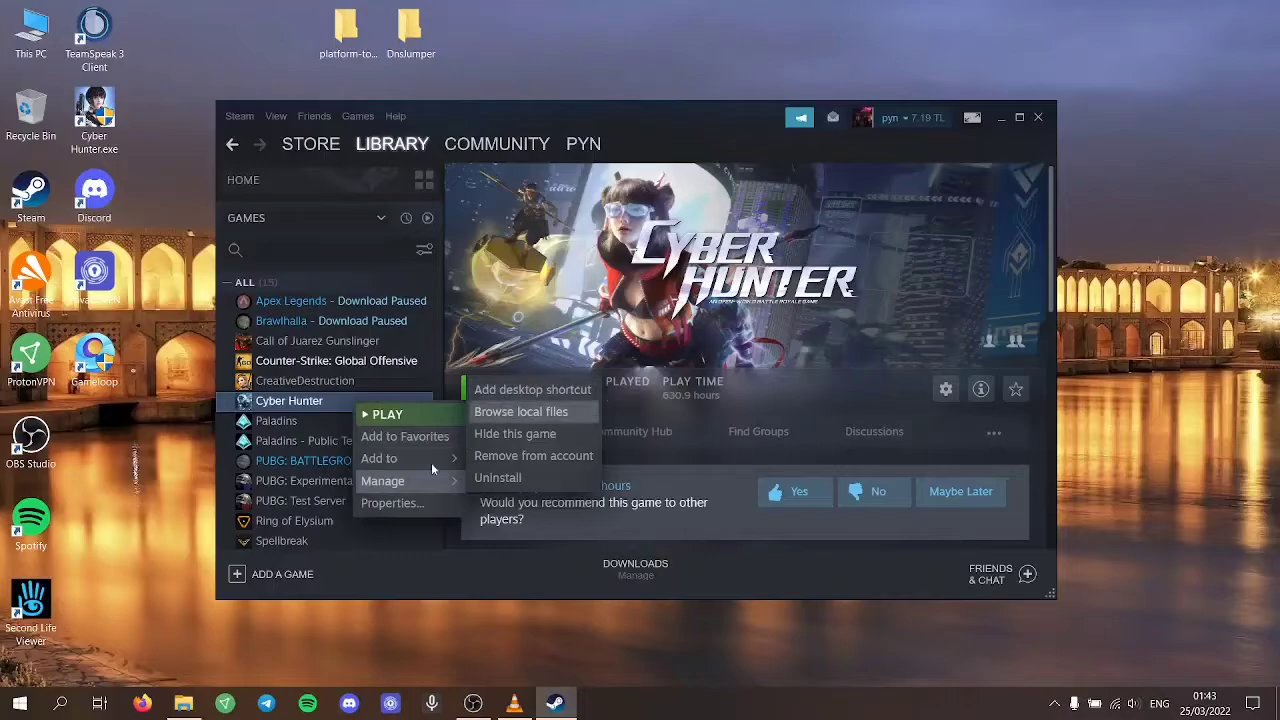
click(520, 412)
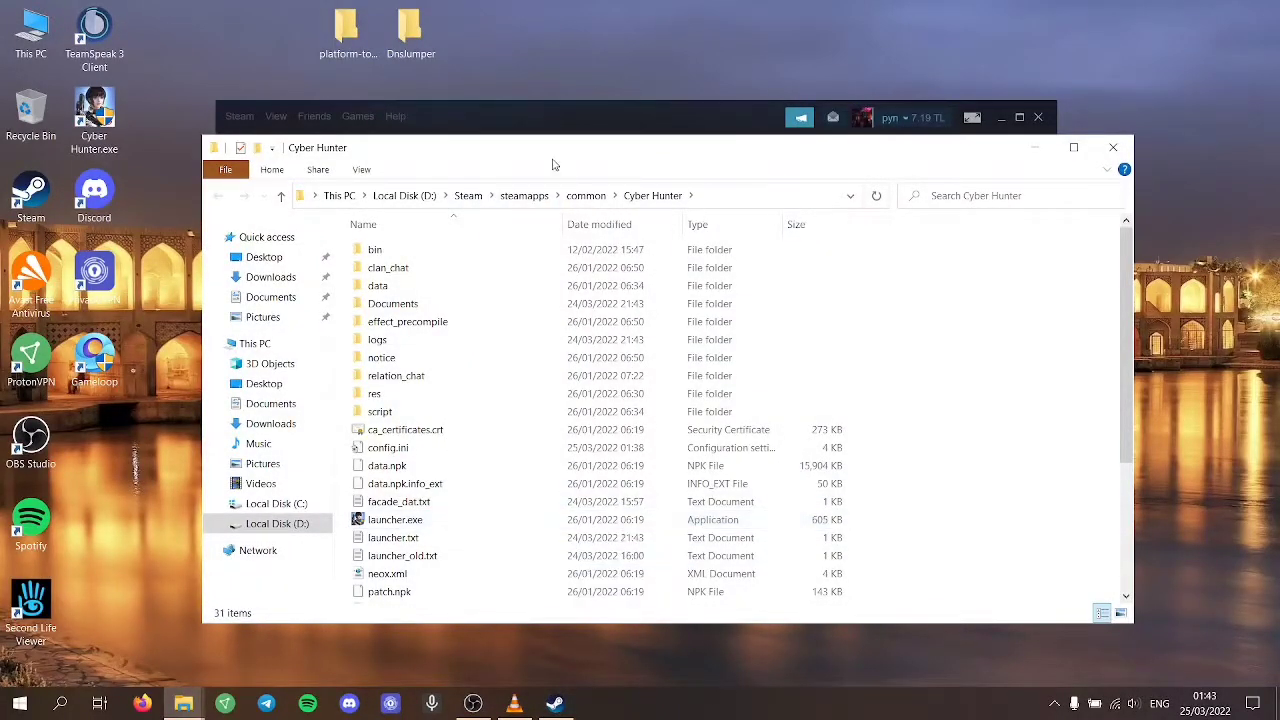
- Open config.ini from the Cyber Hunter folder in Notepad
click(556, 704)
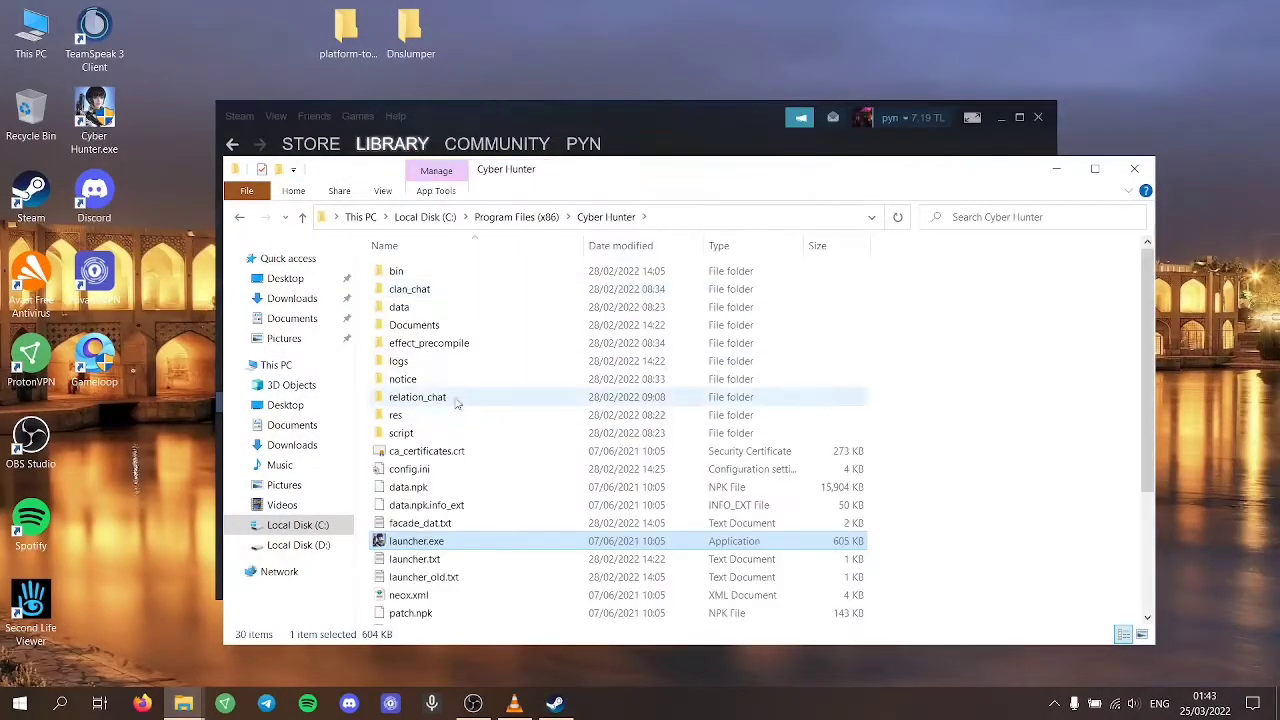
click(408, 468)
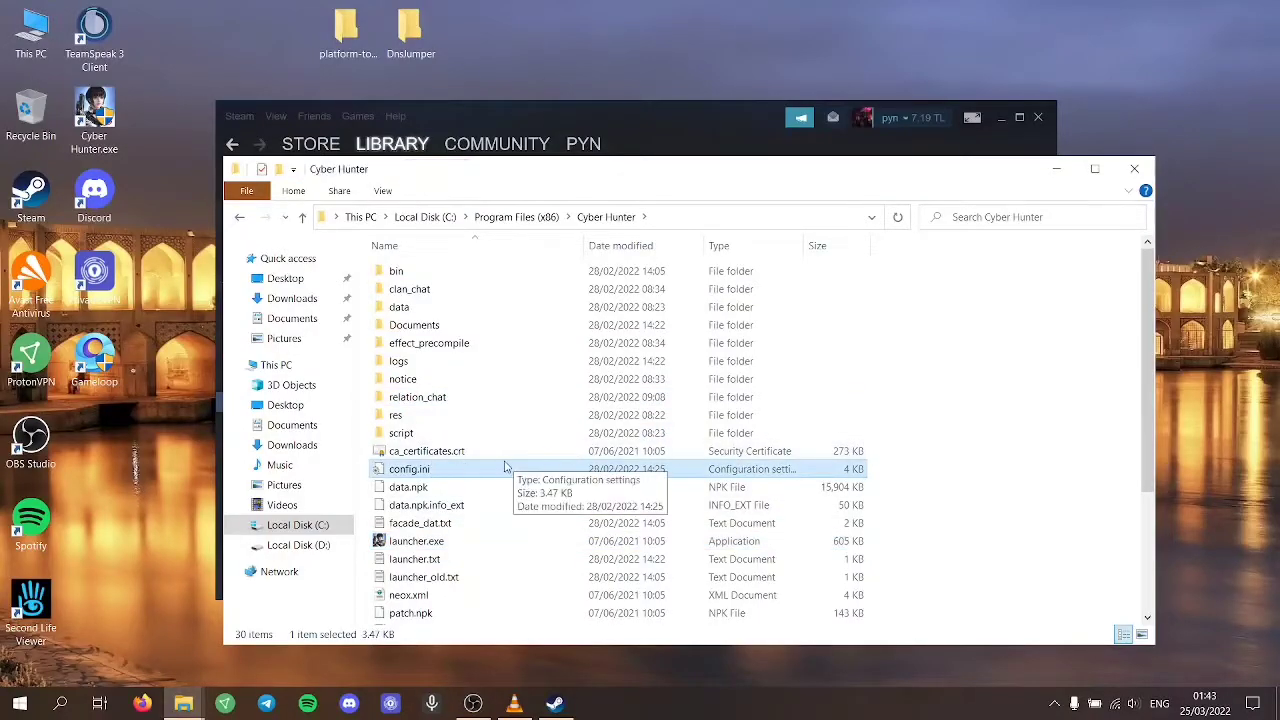
mouse_move(564, 382)
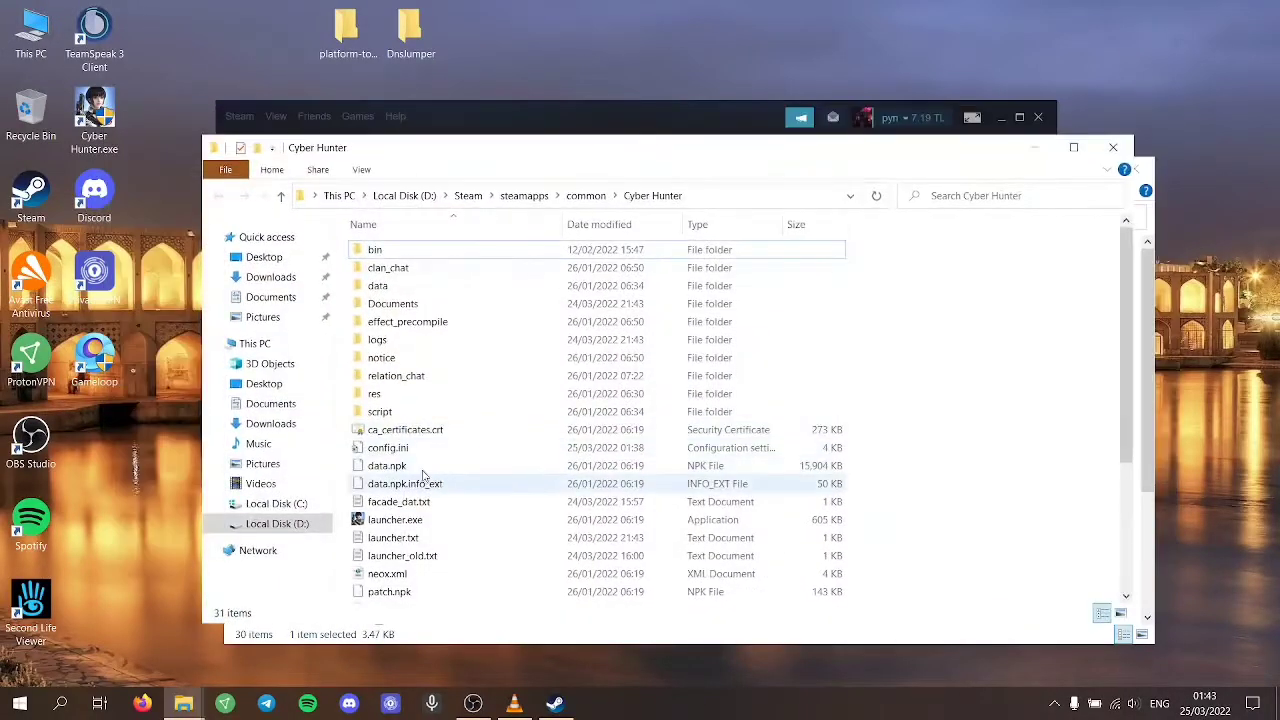
click(388, 448)
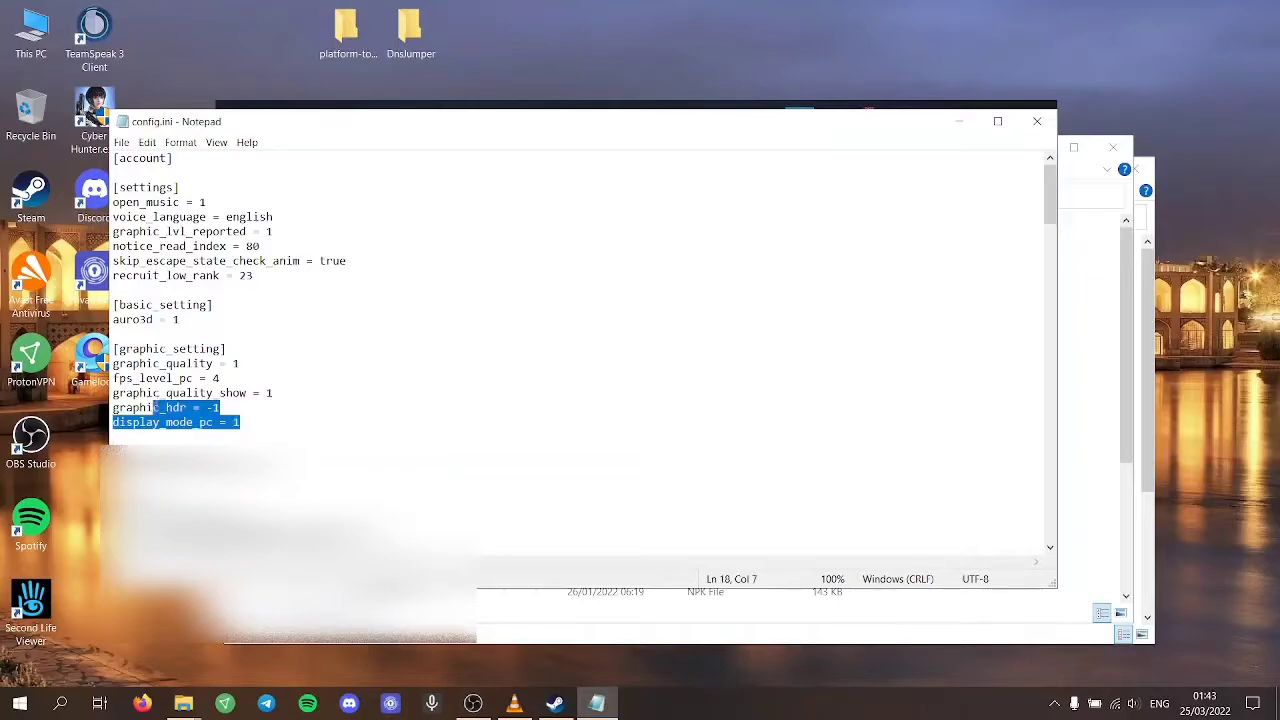
- Edit the graphic_setting values in config.ini to 1 and save the file
drag(240, 420, 112, 348)
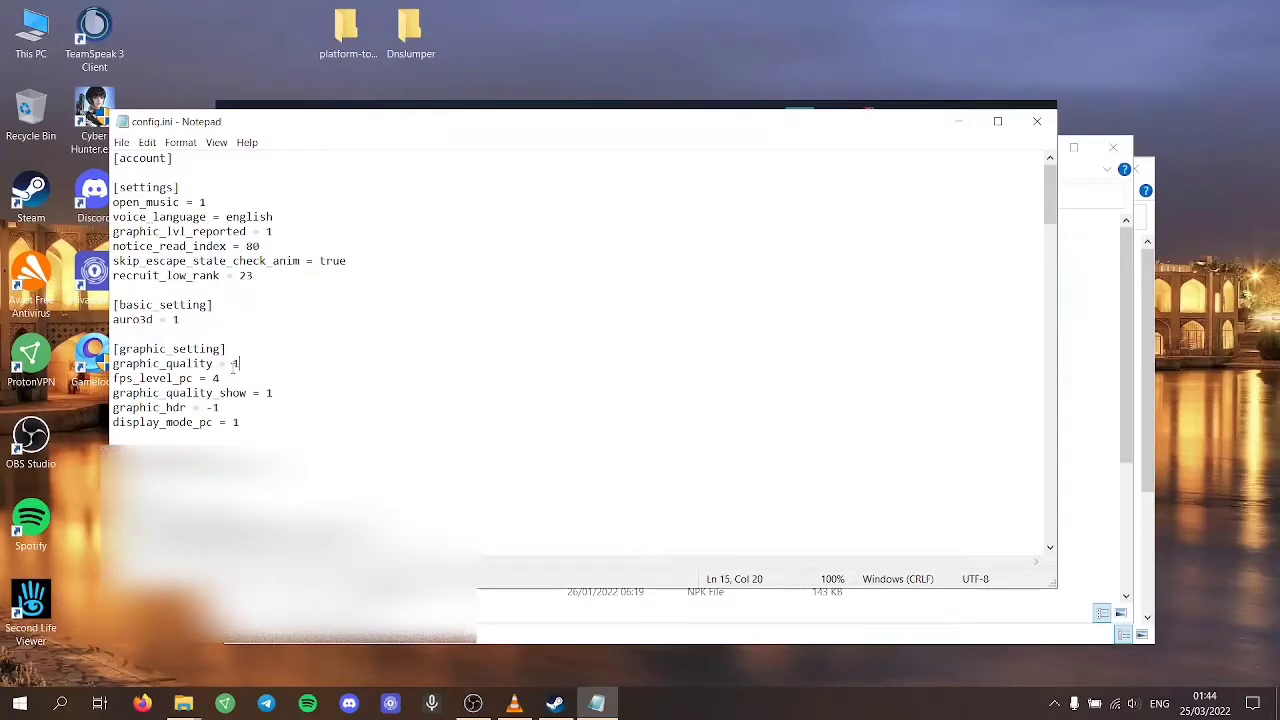
text(1)
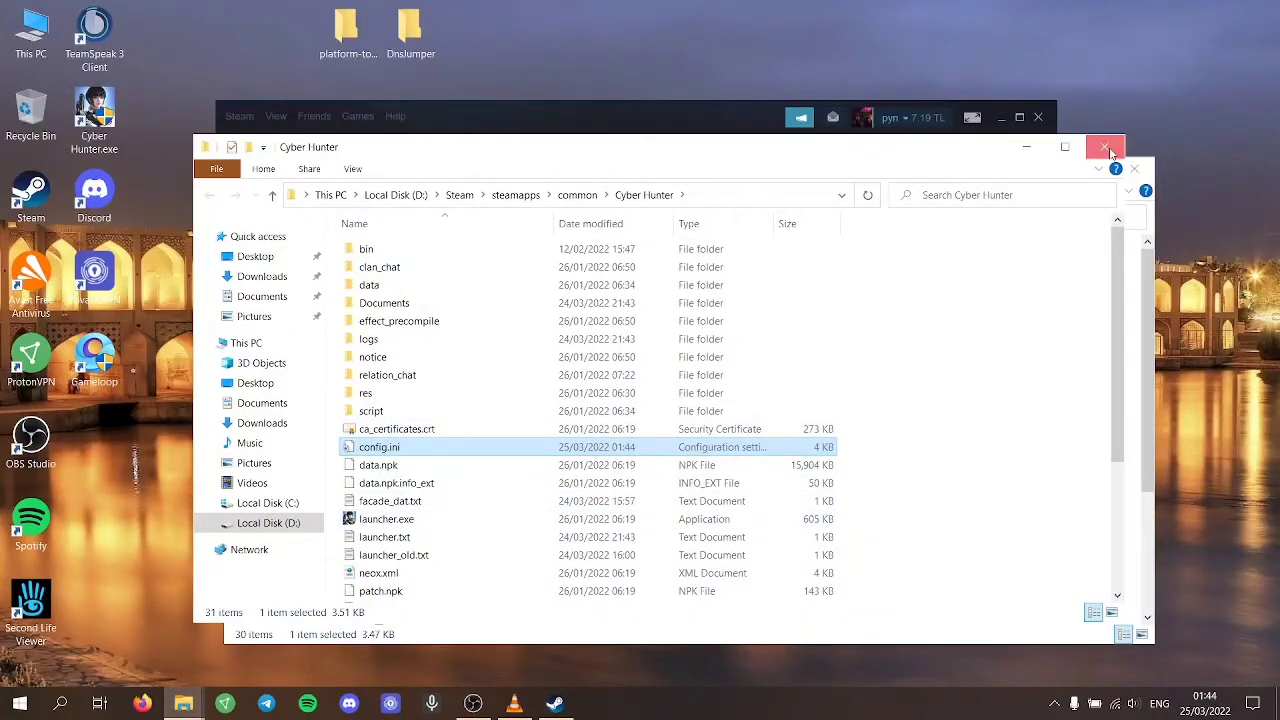
- Close the Cyber Hunter folder window and the Steam library, returning to the desktop
click(1106, 148)
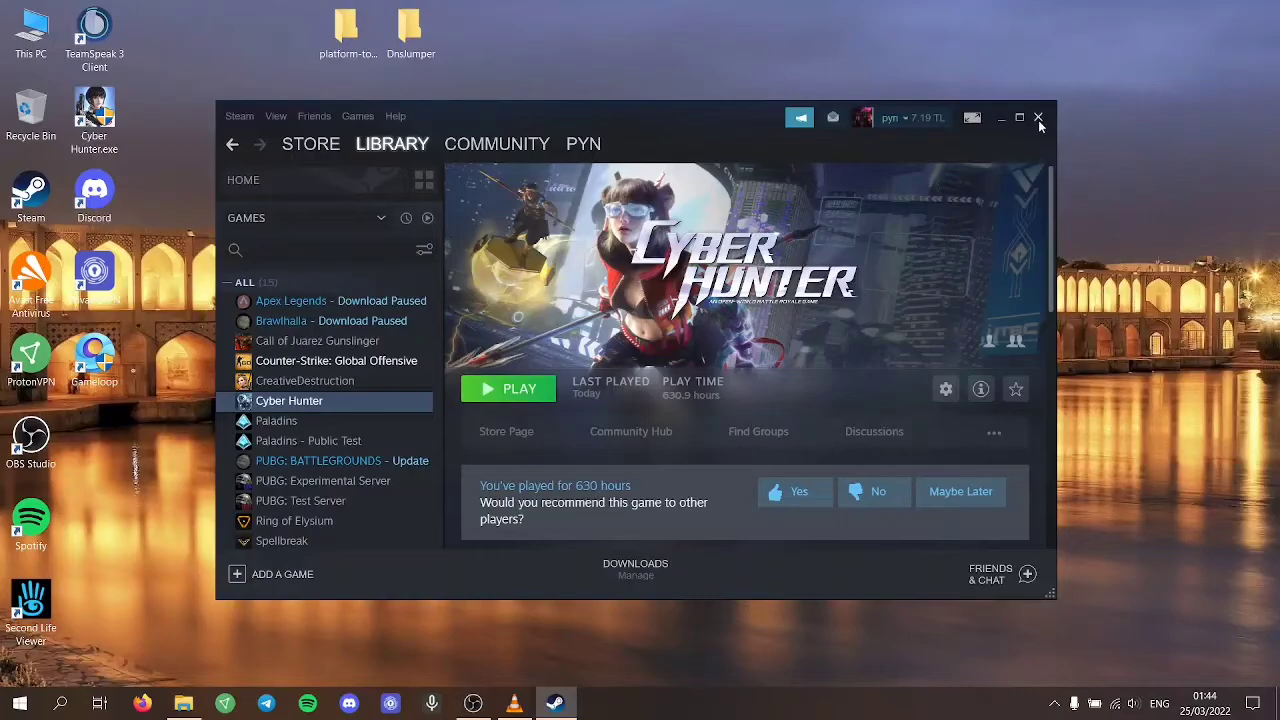
click(1038, 116)
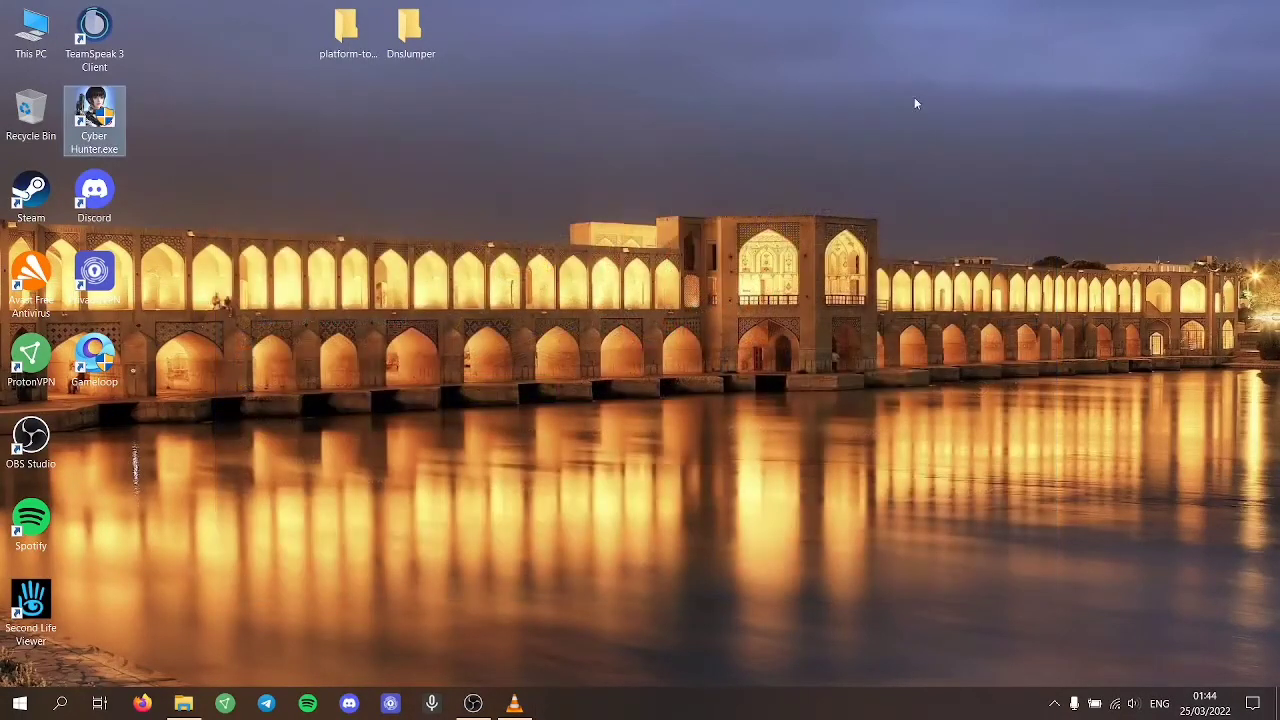